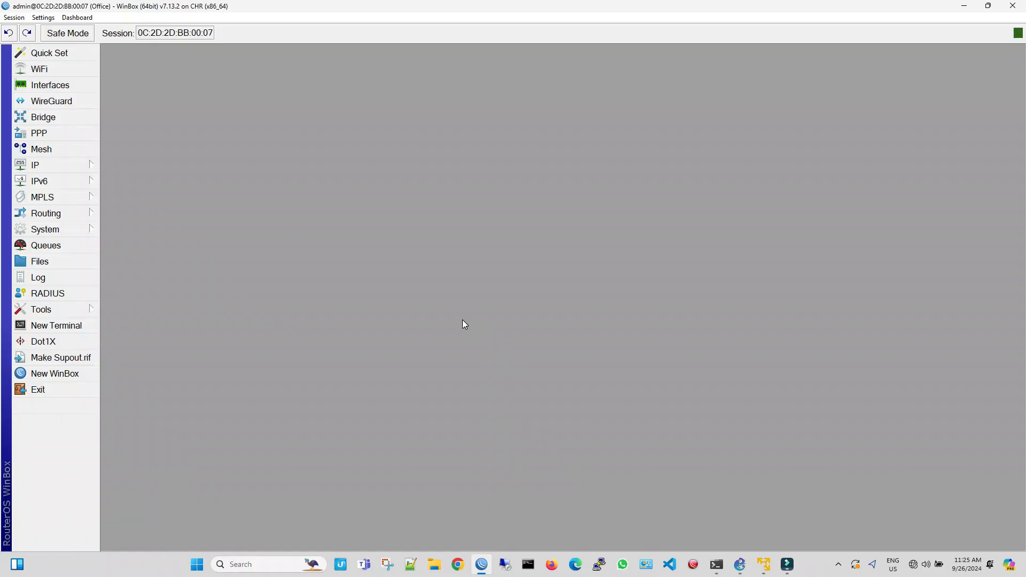
# Step: Open the DHCP Client list and add a DHCP client on ether1
pyautogui.click(35, 164)
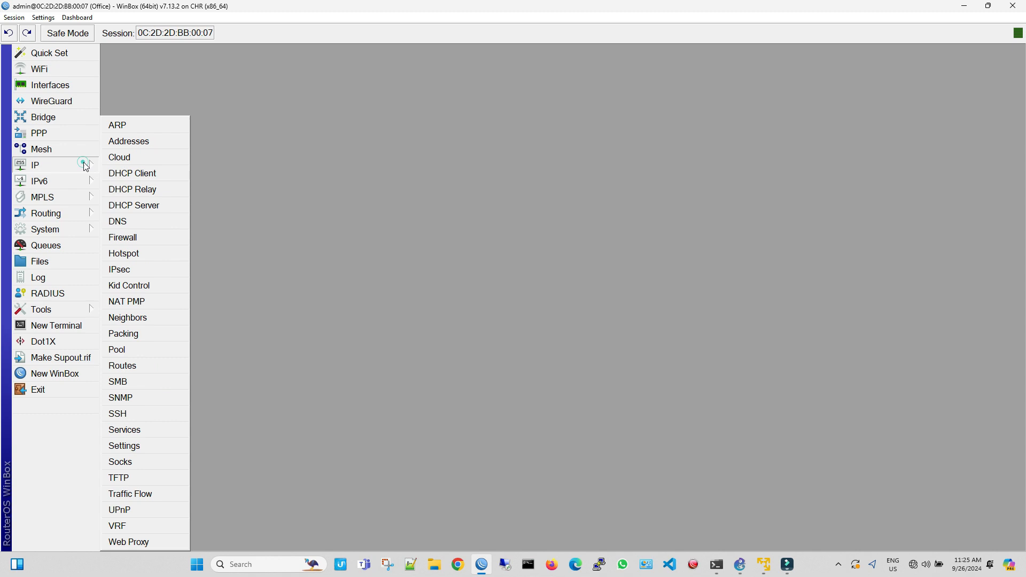
pyautogui.click(131, 173)
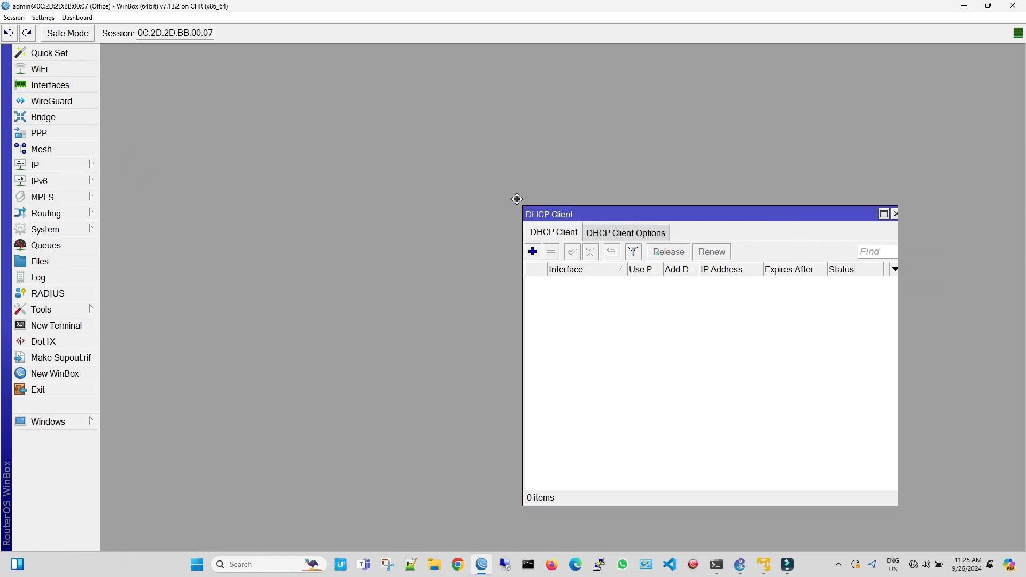
pyautogui.moveTo(549, 214); pyautogui.dragTo(324, 148)
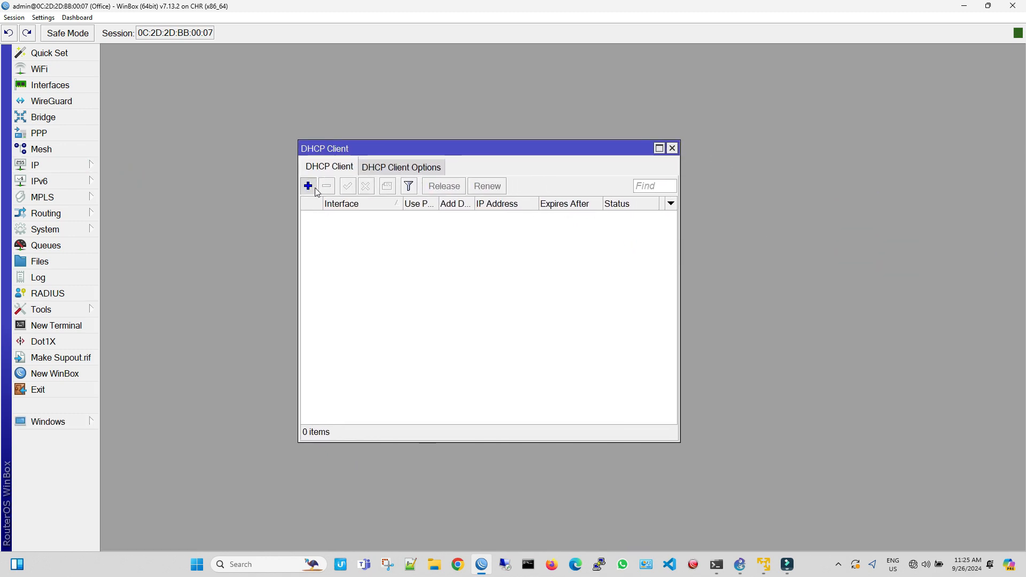
pyautogui.click(308, 186)
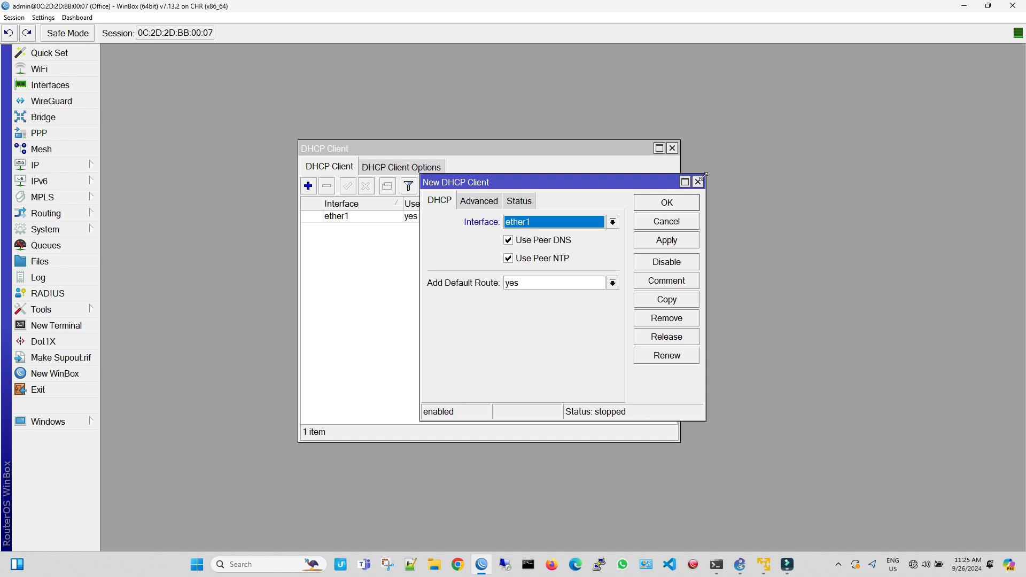
pyautogui.click(664, 201)
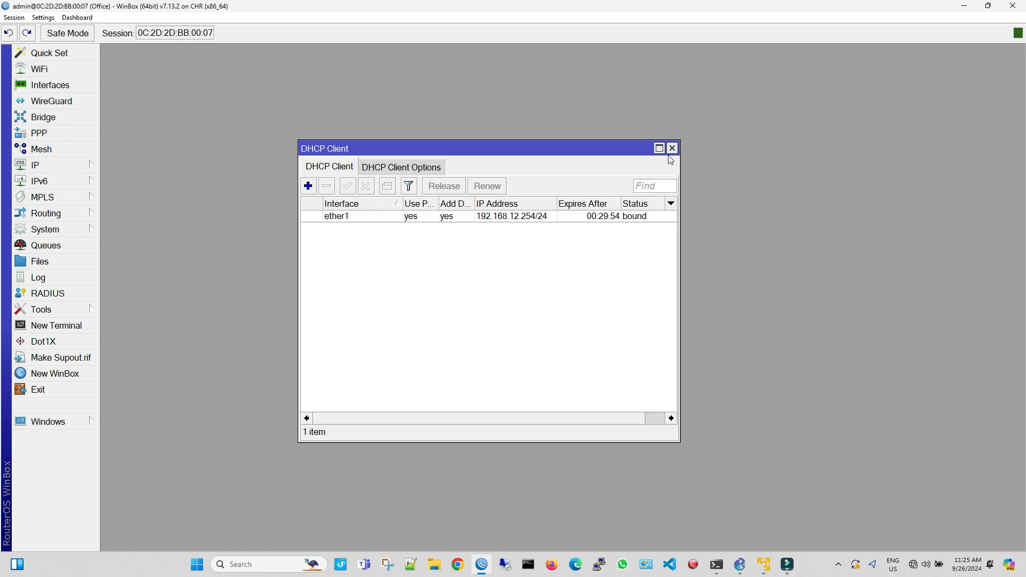
# Step: Add two more DHCP clients, on ether2 and ether3
pyautogui.click(307, 185)
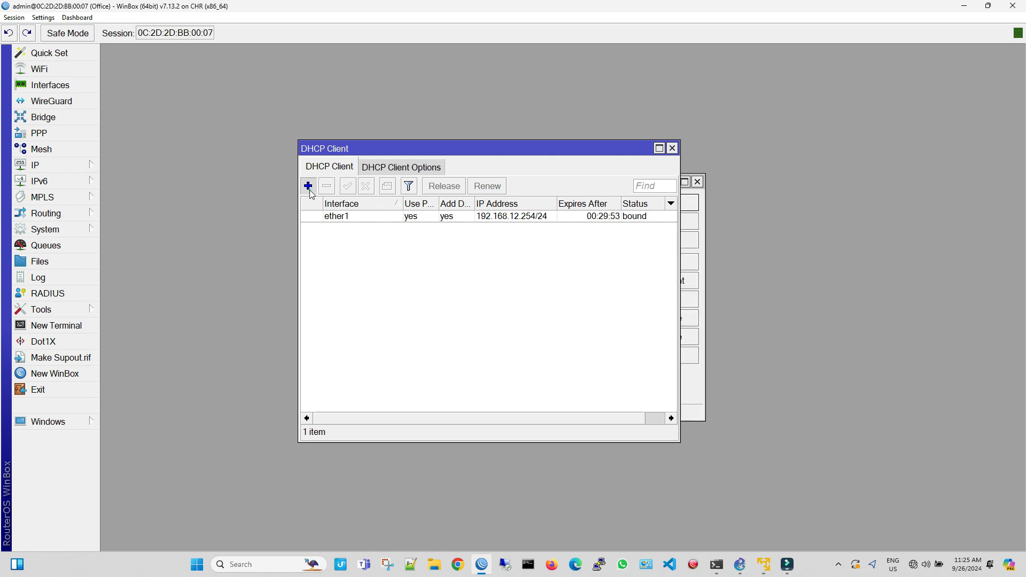
pyautogui.click(308, 186)
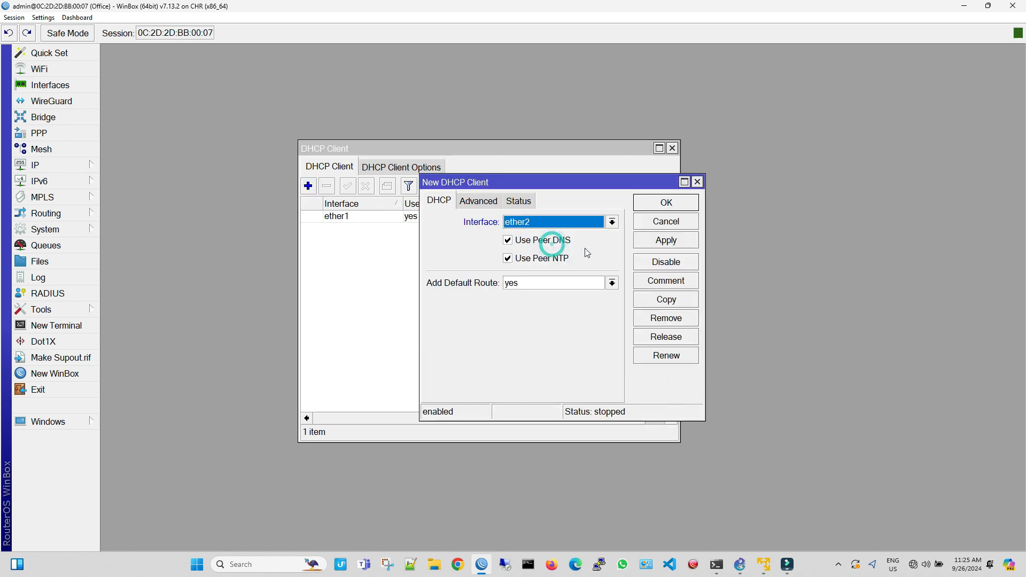
pyautogui.click(665, 240)
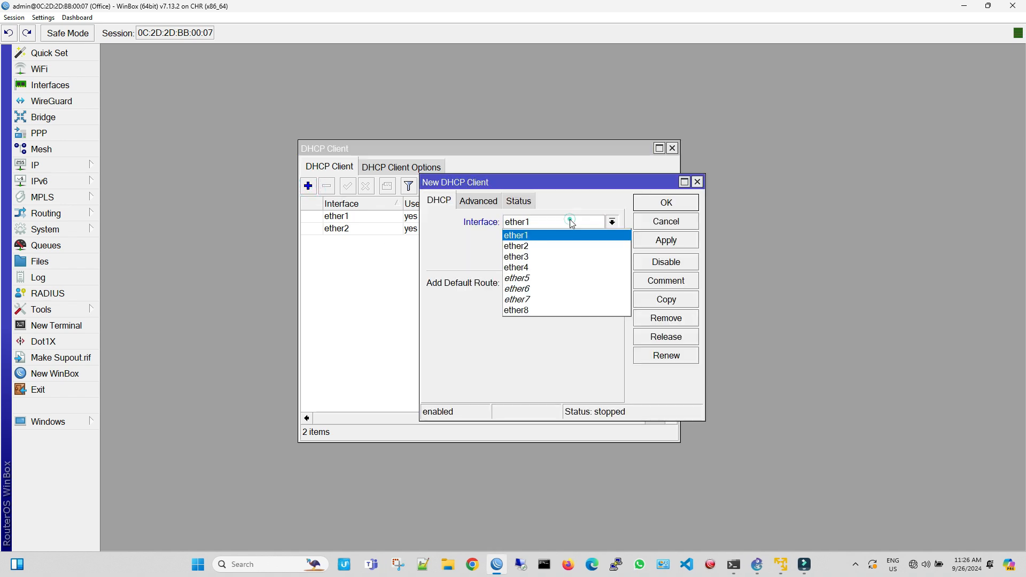
pyautogui.click(516, 257)
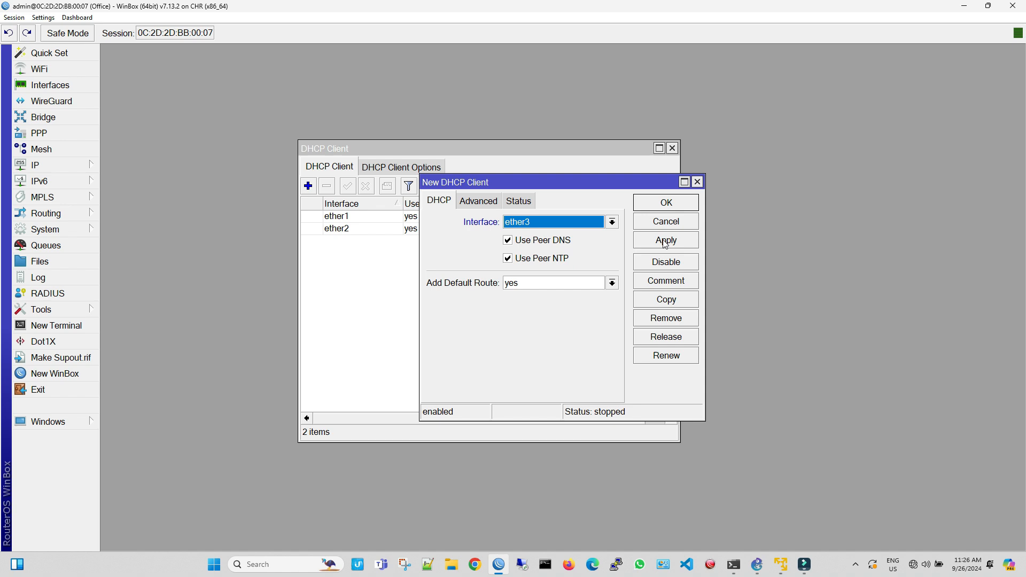
pyautogui.click(665, 202)
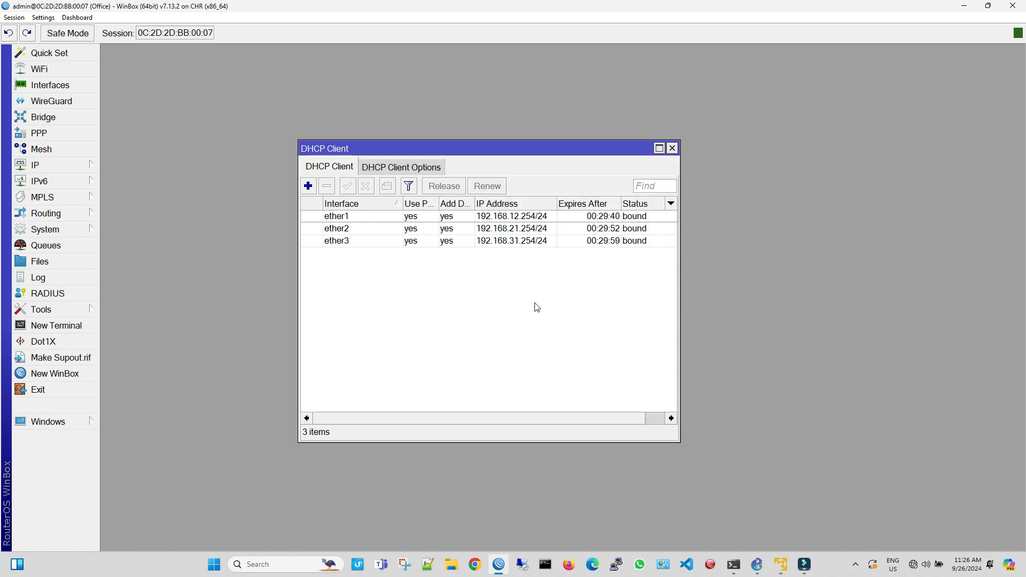
pyautogui.moveTo(385, 248)
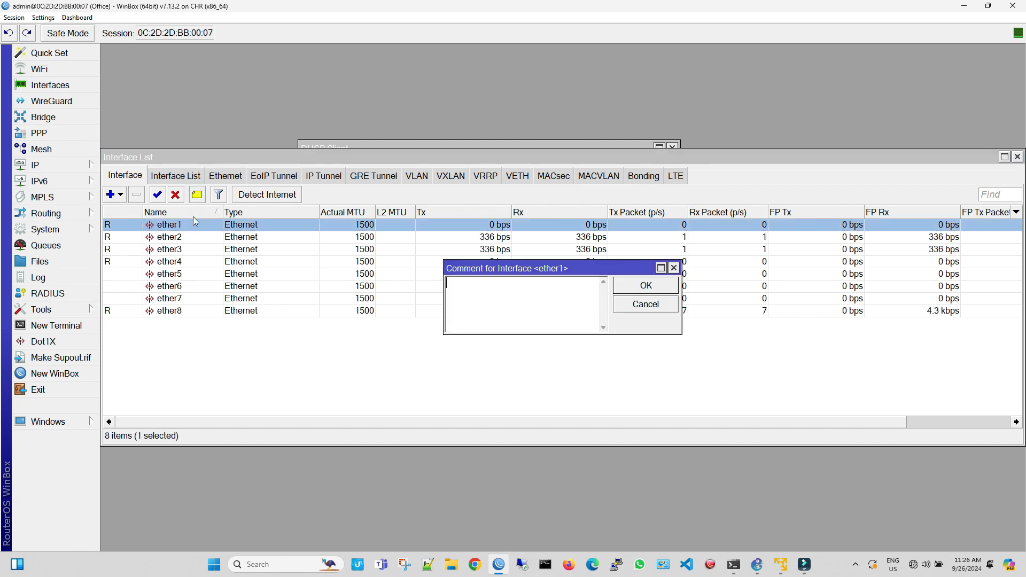
# Step: Comment ether1, ether2, ether3 as ISP1, ISP2, ISP3 and ether4 as LAN
pyautogui.write('ISP1')
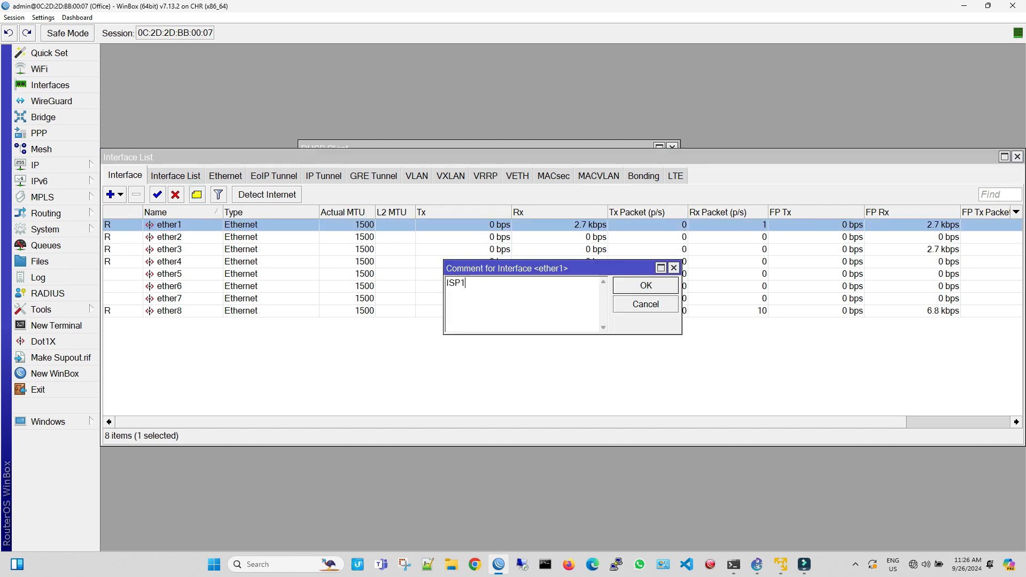
pyautogui.click(644, 286)
pyautogui.write('ISP2')
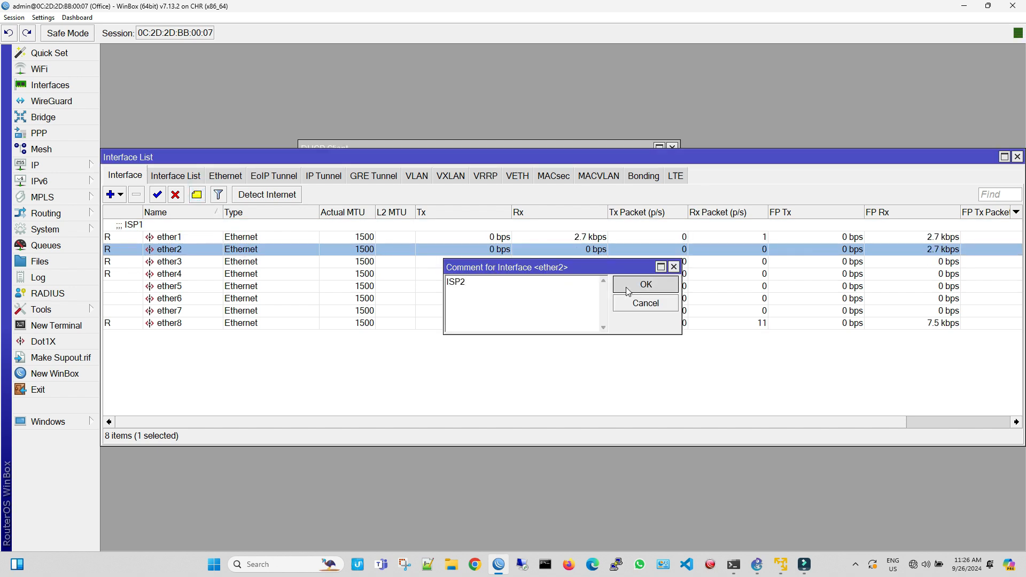
pyautogui.click(644, 284)
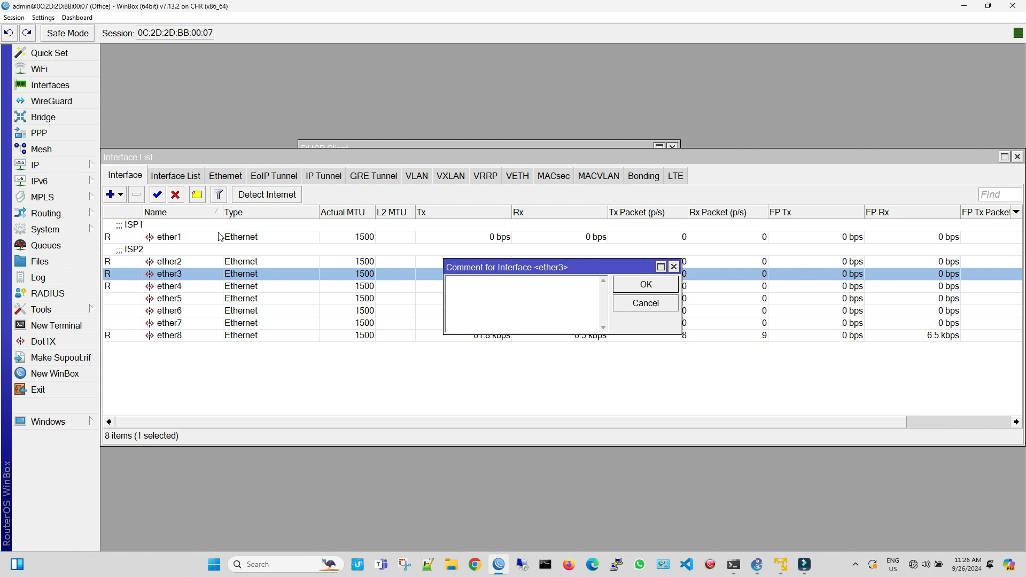
pyautogui.write('ISP3')
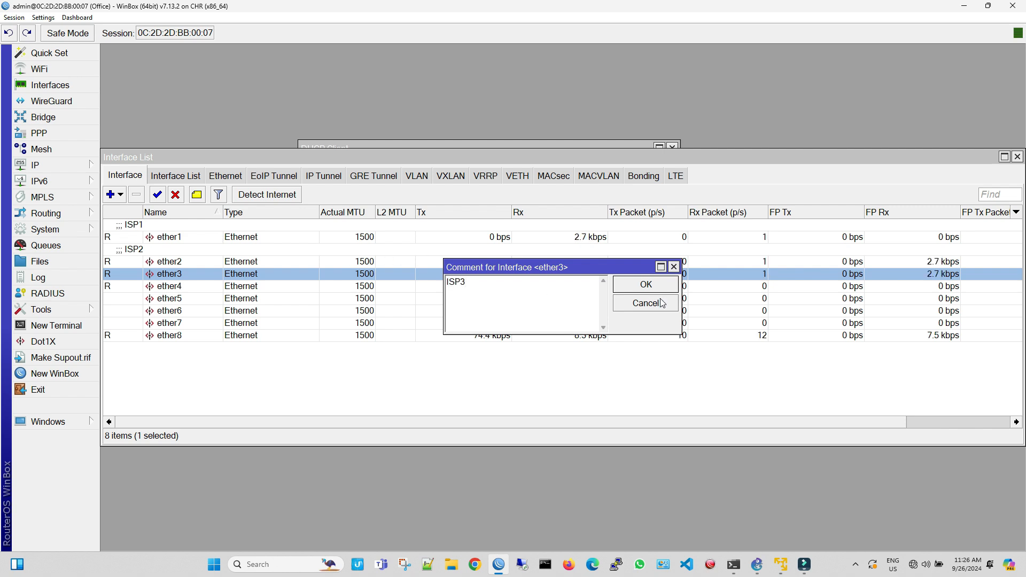
pyautogui.click(644, 284)
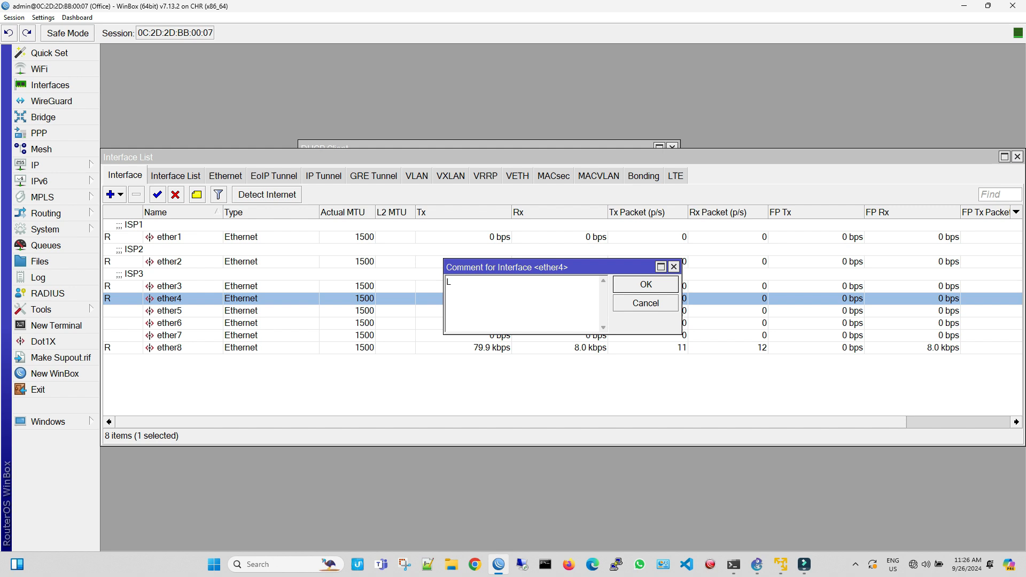
pyautogui.write('AN')
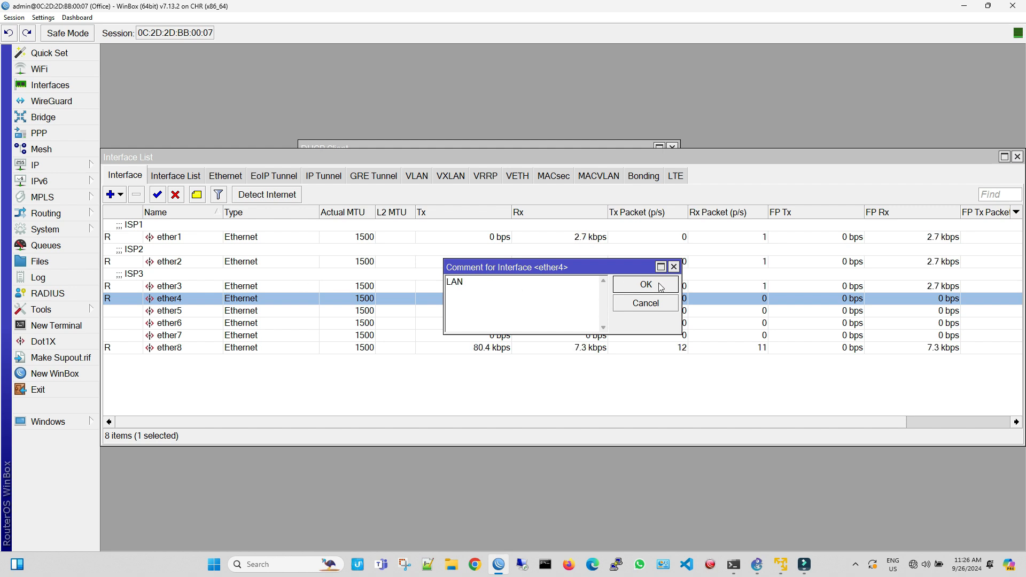
pyautogui.click(645, 284)
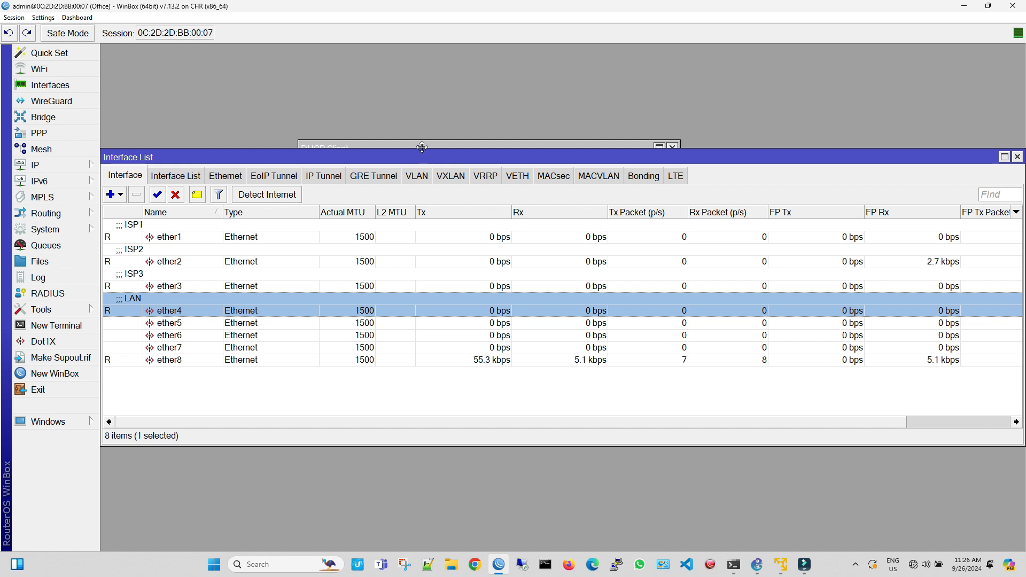
pyautogui.click(35, 164)
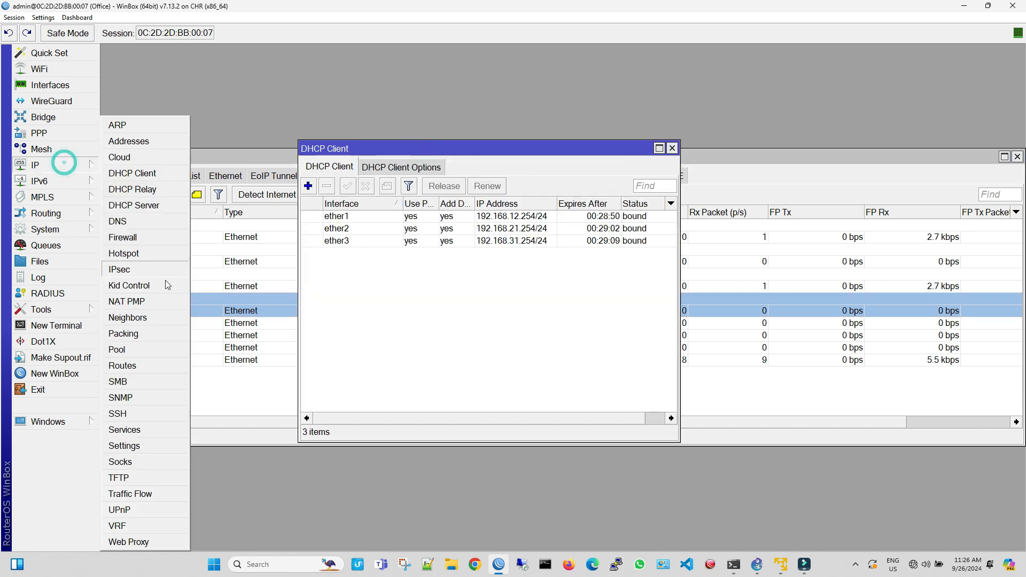
# Step: Open the routing table to review the three DHCP-learned default routes
pyautogui.click(122, 365)
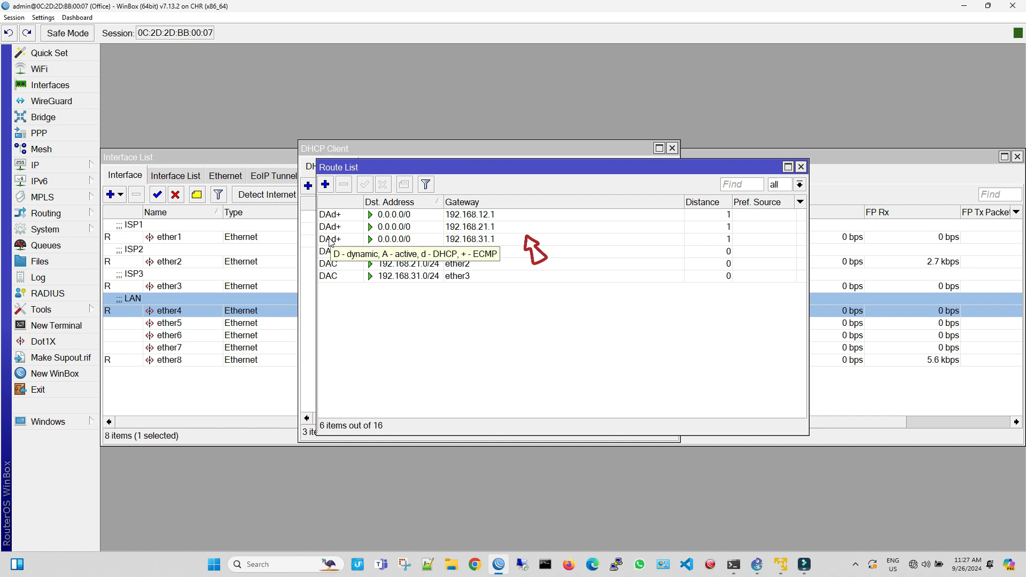
pyautogui.moveTo(496, 278)
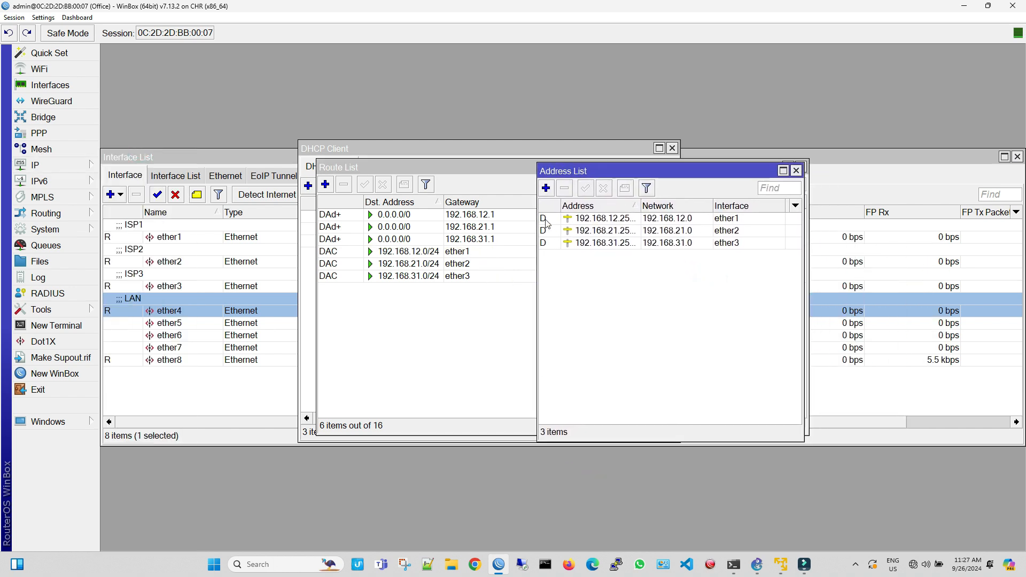
# Step: Add the IP address 192.168.1.1/24 on interface ether4
pyautogui.click(545, 187)
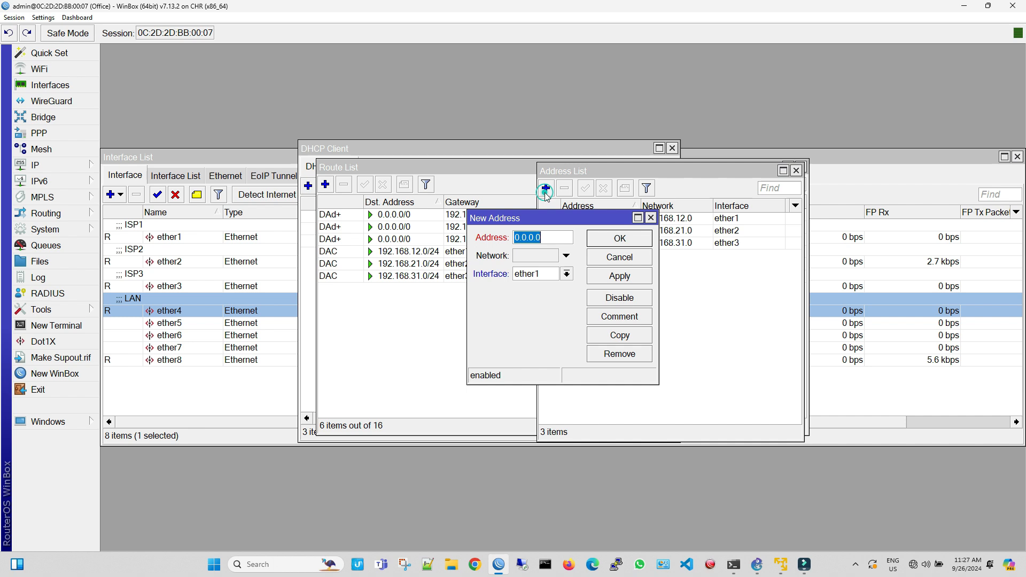
pyautogui.click(566, 274)
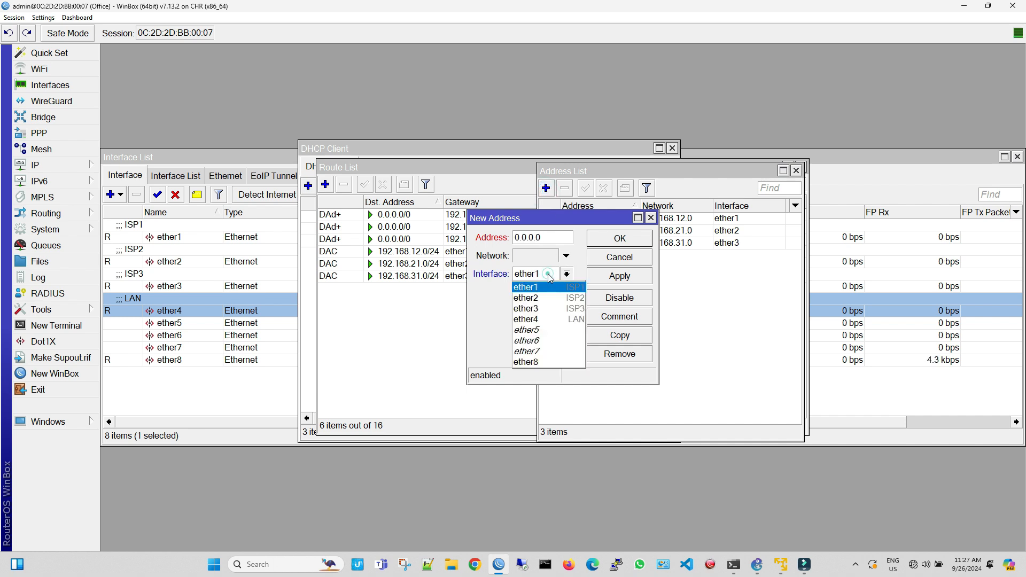
pyautogui.click(525, 318)
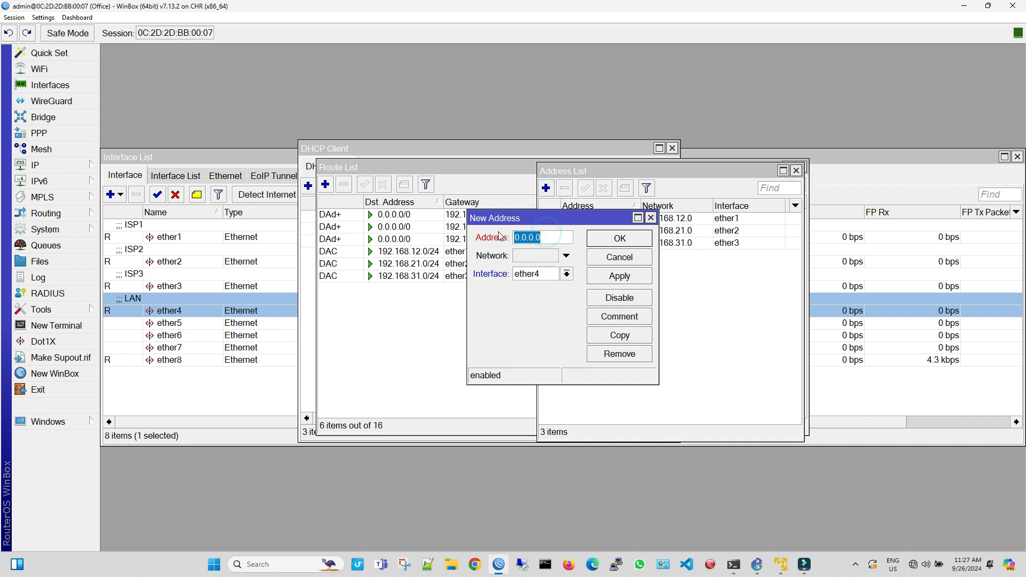
pyautogui.write('192.168.1.1')
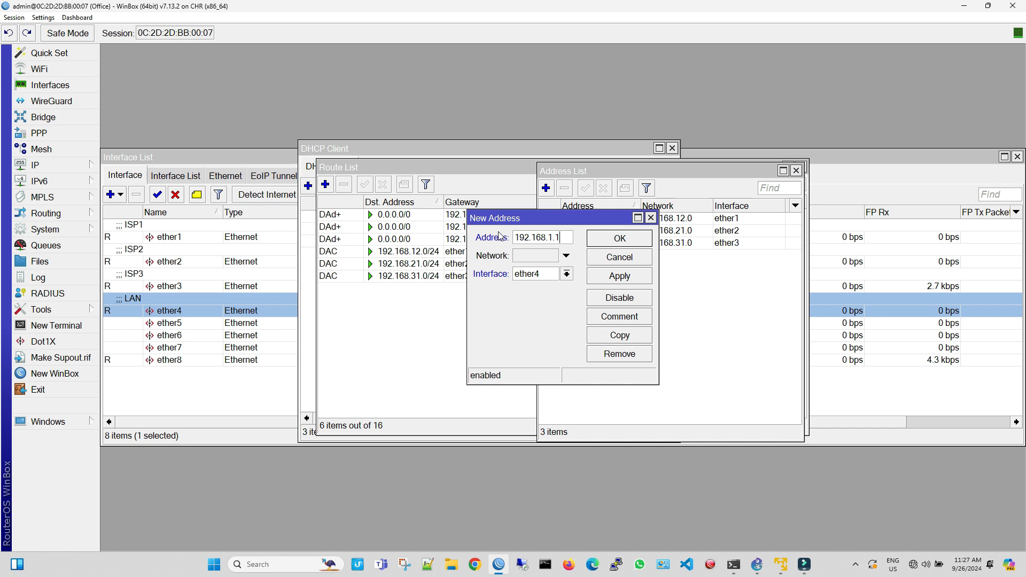
pyautogui.write('/24')
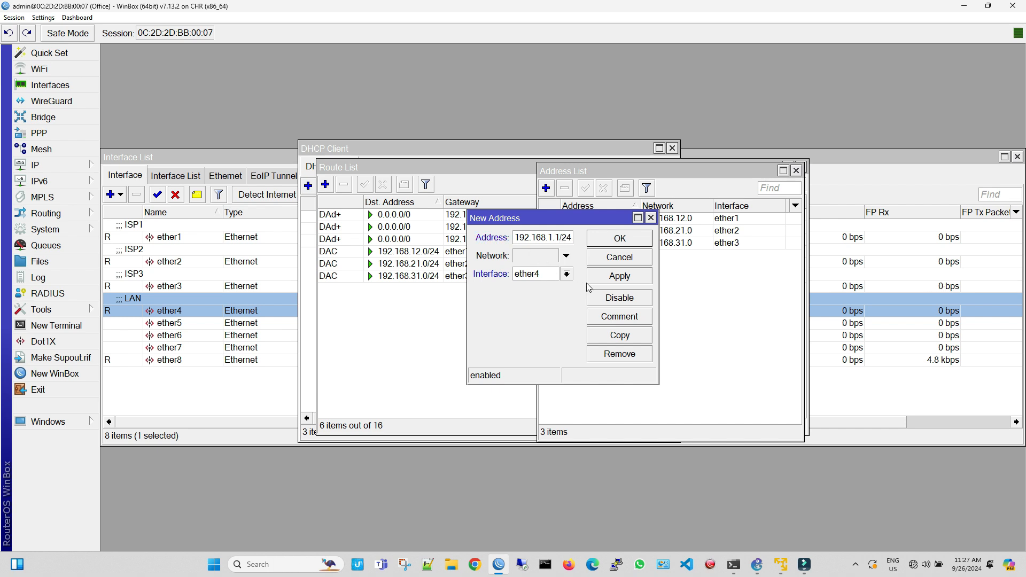
pyautogui.click(618, 237)
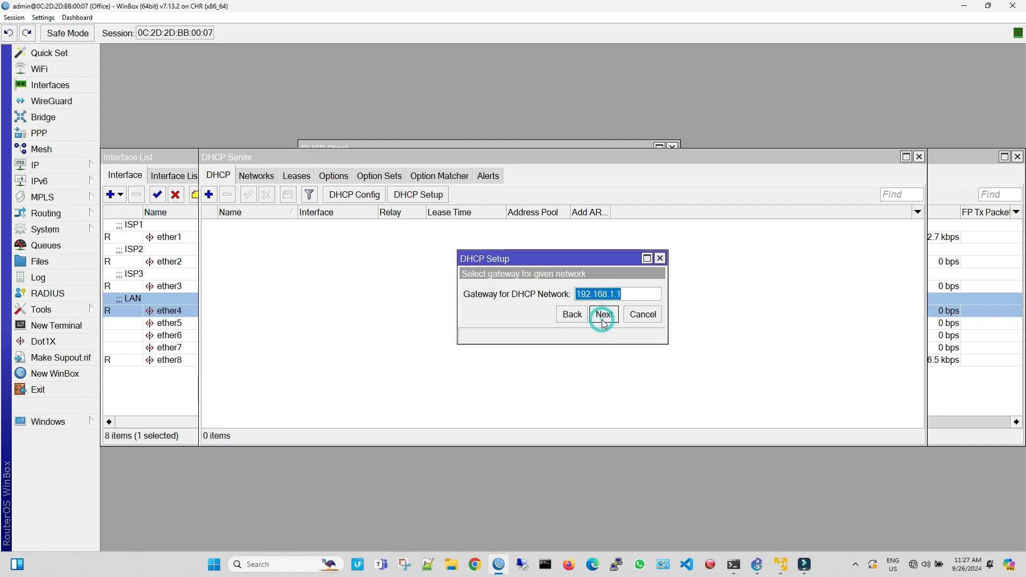
# Step: Accept gateway 192.168.1.1 and a 30-minute lease to complete DHCP server dhcp1
pyautogui.click(603, 314)
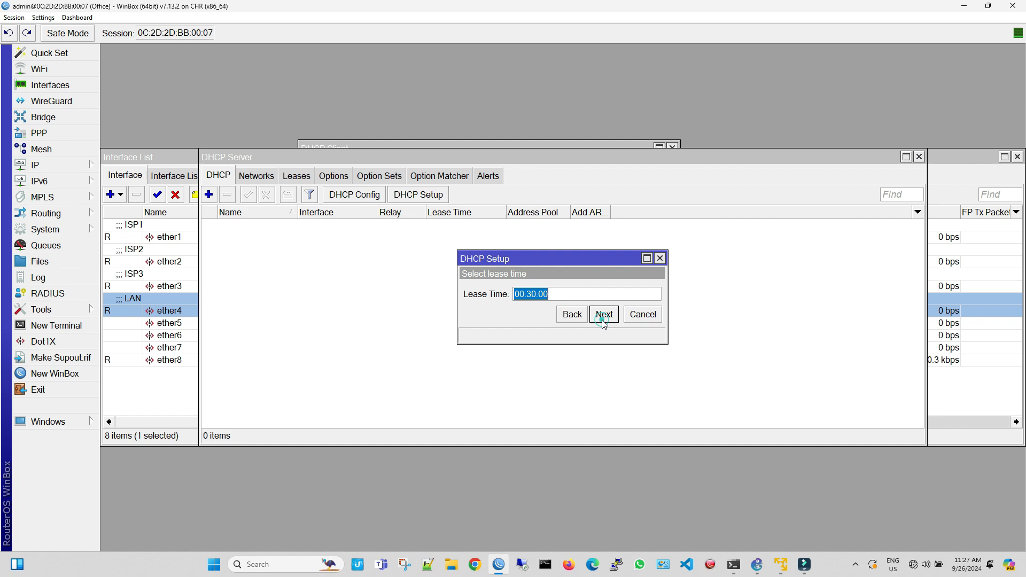
pyautogui.click(604, 314)
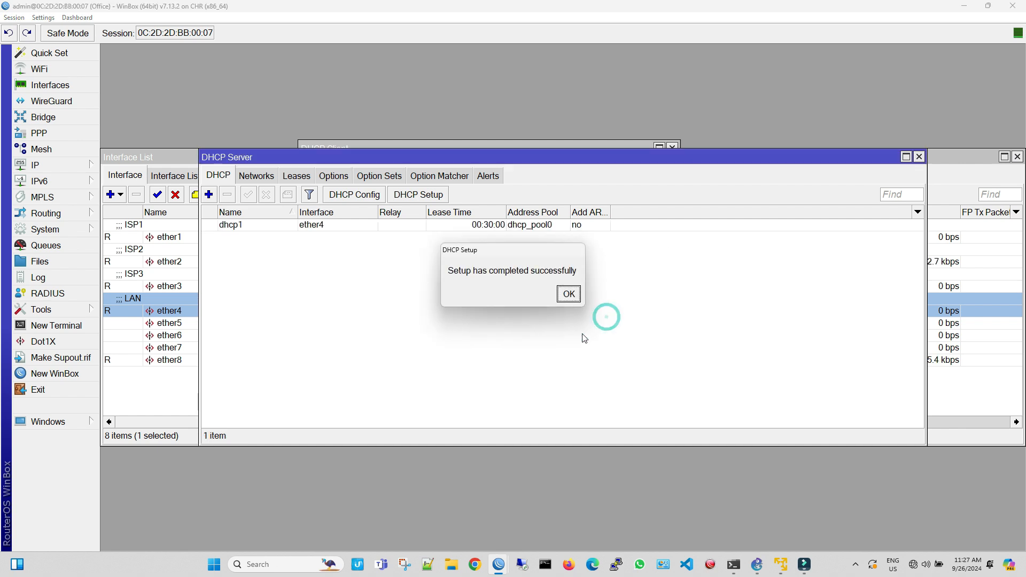
pyautogui.click(567, 294)
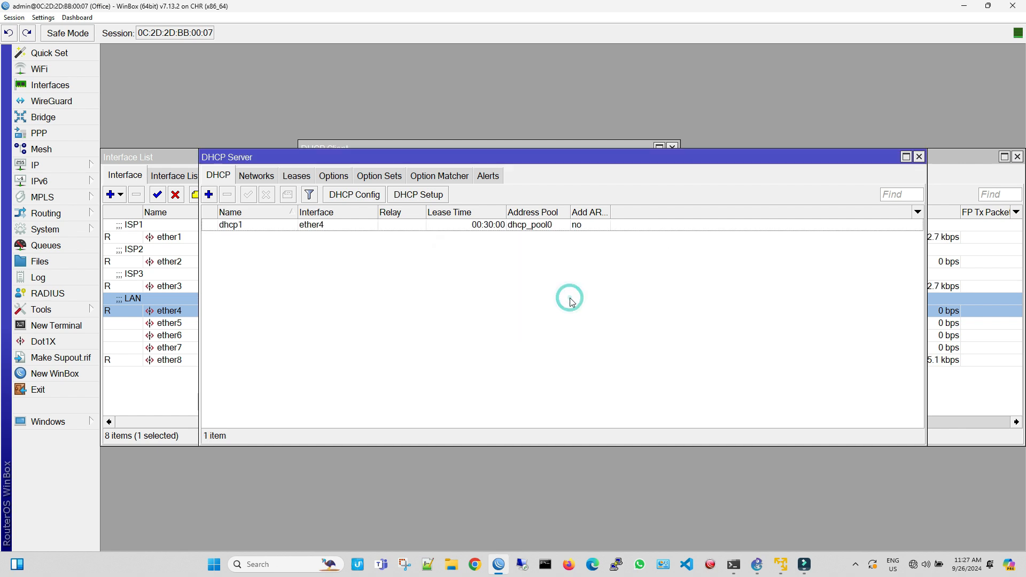
pyautogui.click(35, 164)
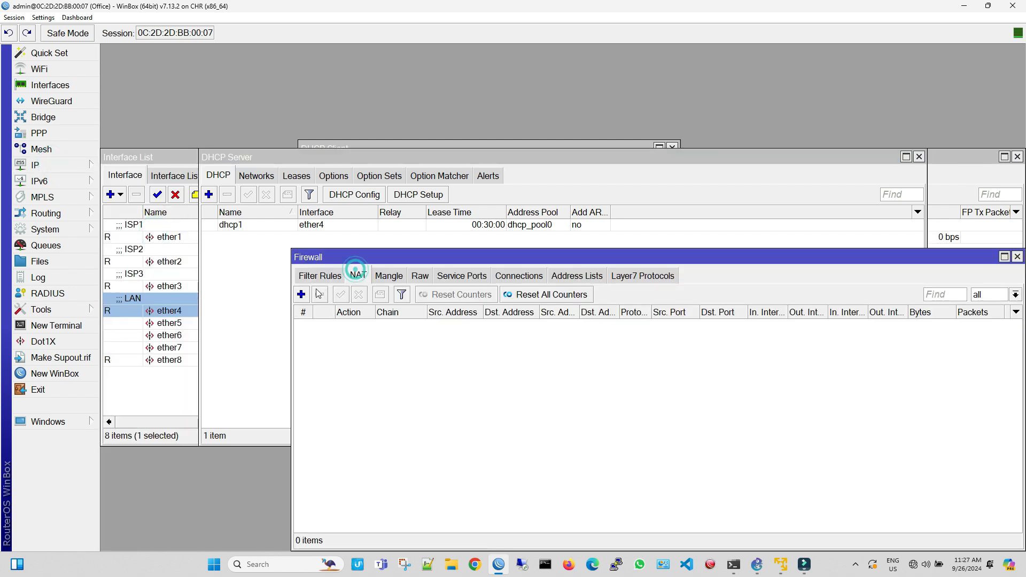
# Step: Create a srcnat NAT rule with source 192.168.1.0/24 and action masquerade
pyautogui.click(301, 295)
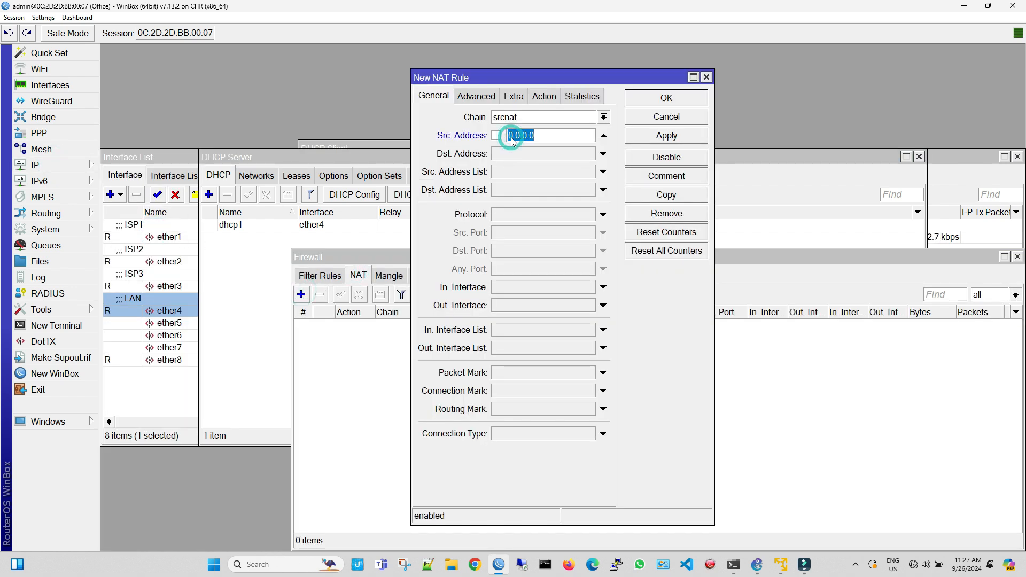
pyautogui.write('192.168.1.0/')
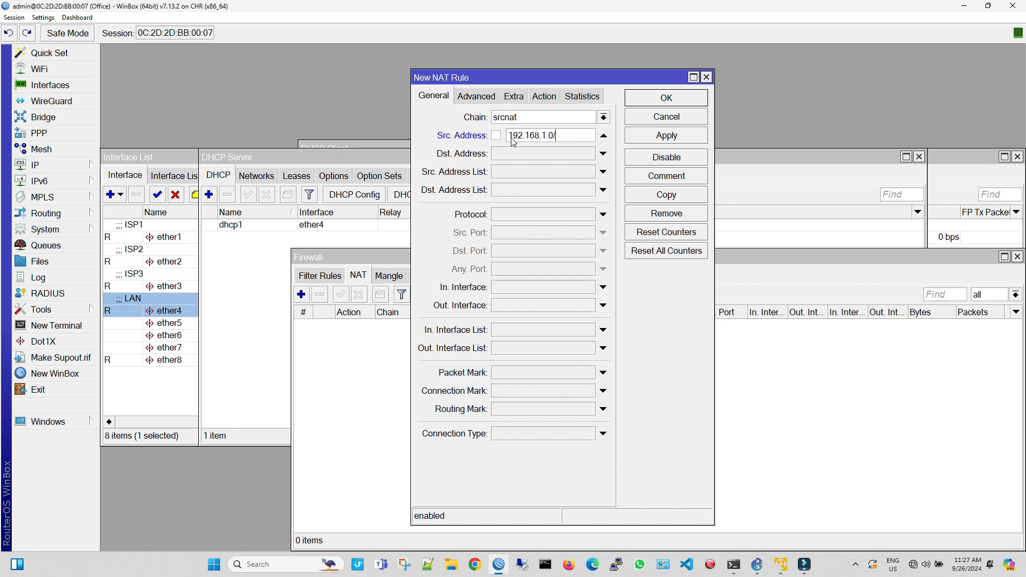
pyautogui.click(543, 97)
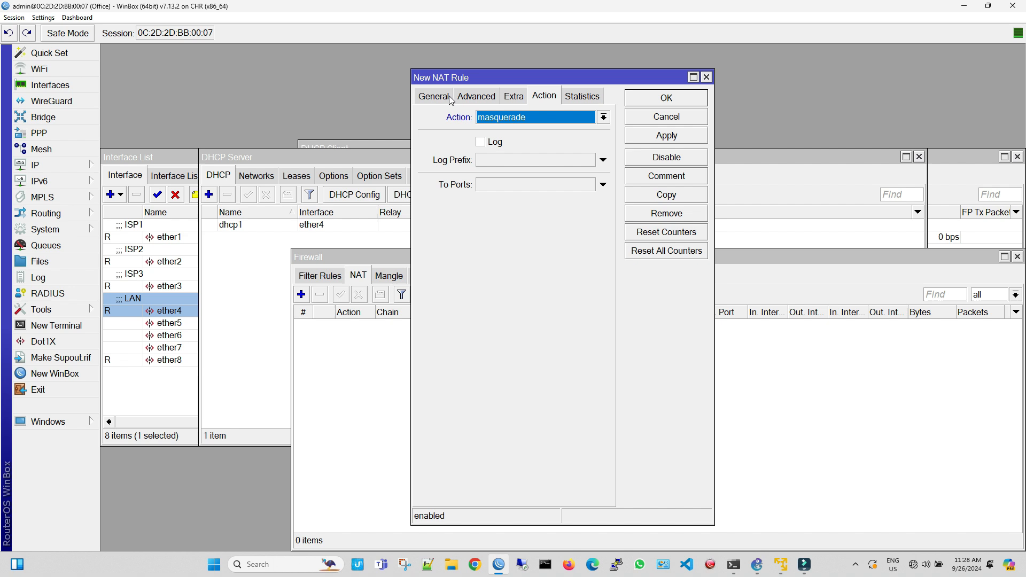
pyautogui.click(664, 98)
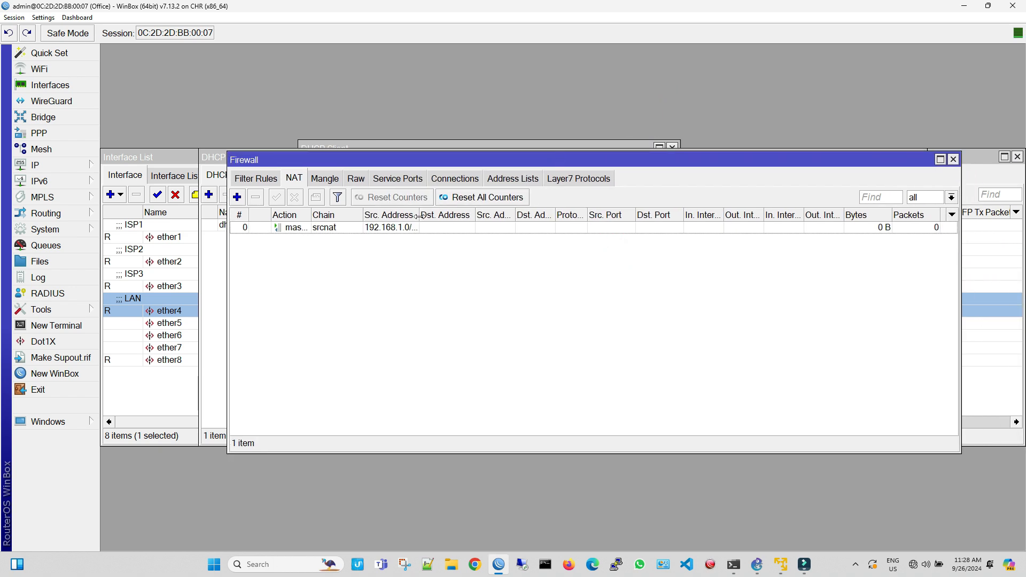
# Step: Copy the masquerade rule into rules with Out. Interface ether1, ether2 and ether3
pyautogui.doubleClick(326, 228)
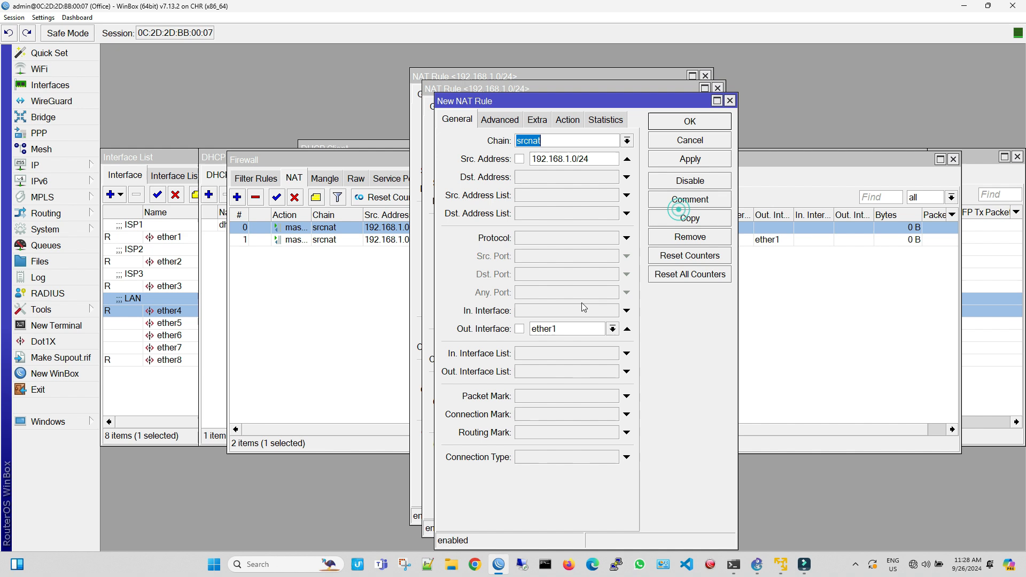
pyautogui.click(566, 329)
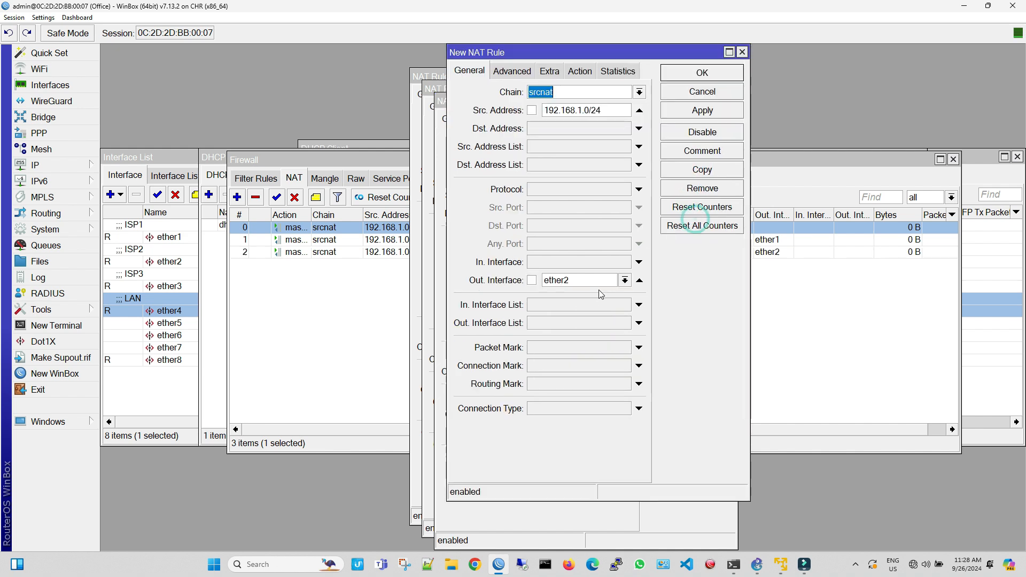
pyautogui.click(624, 280)
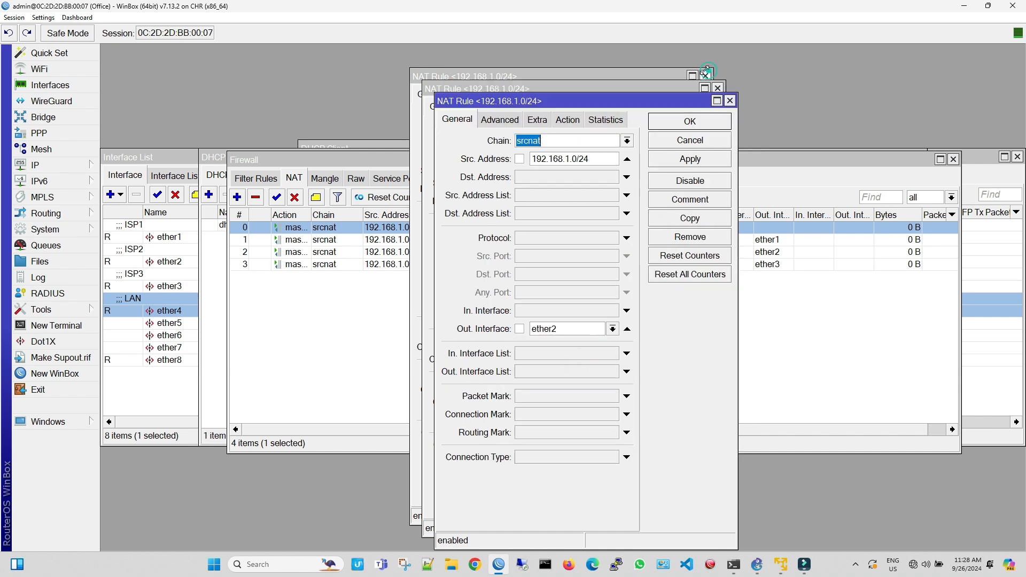
pyautogui.click(729, 100)
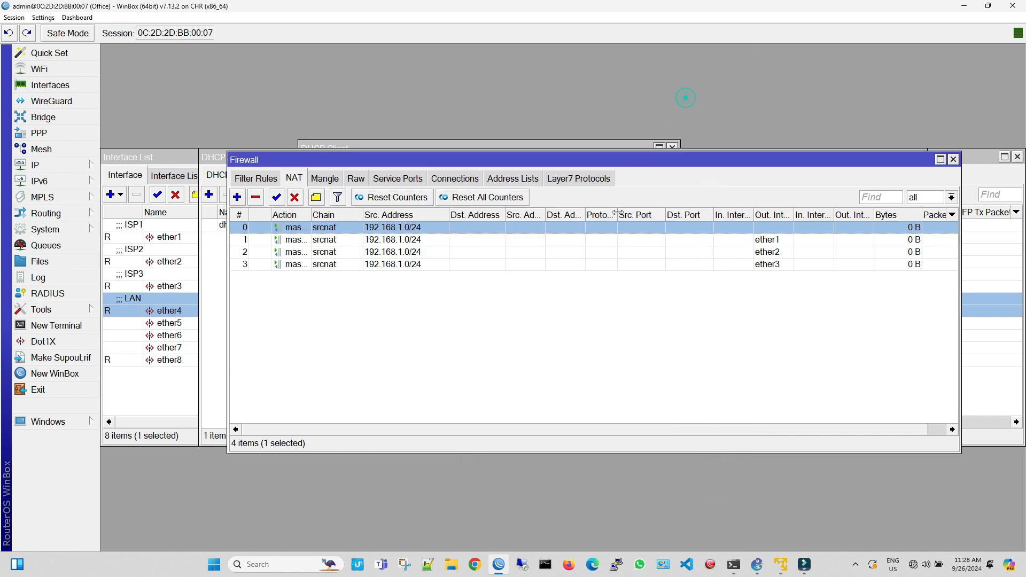
pyautogui.click(294, 197)
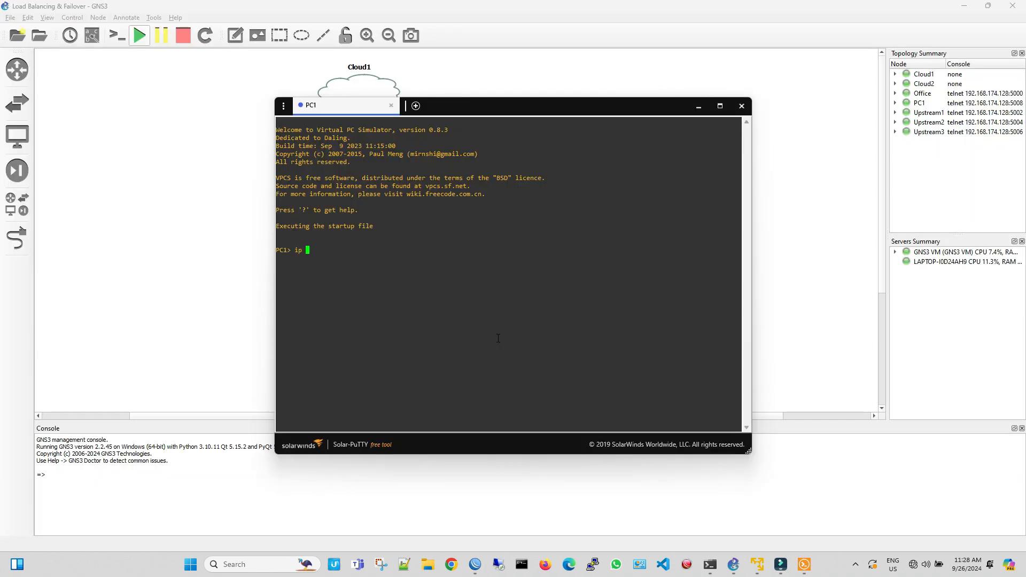
# Step: On PC1, get a DHCP lease with 'ip dhcp' and run 'ping 8.8.8.8 -t'
pyautogui.write('dhcp')
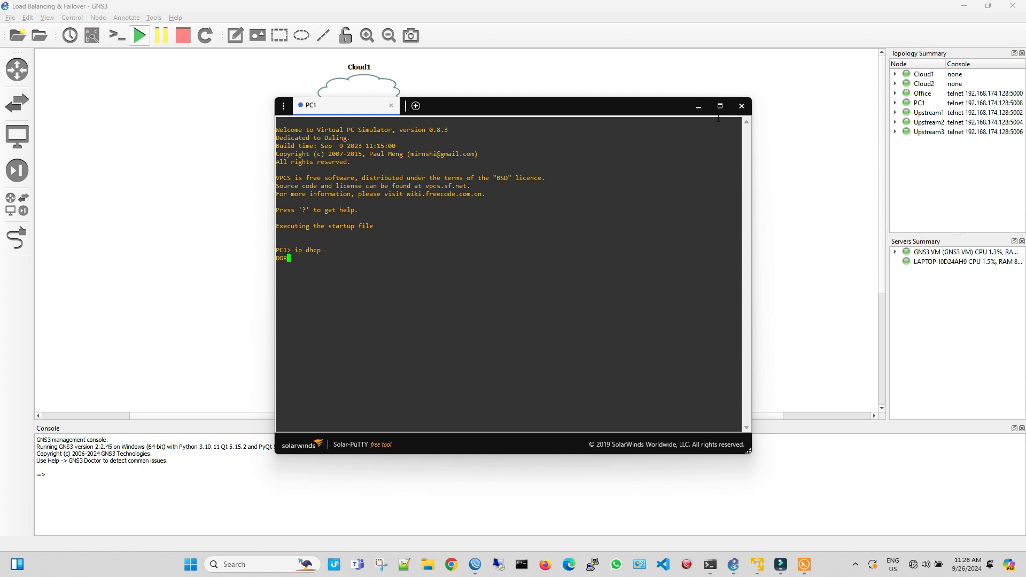
pyautogui.click(719, 106)
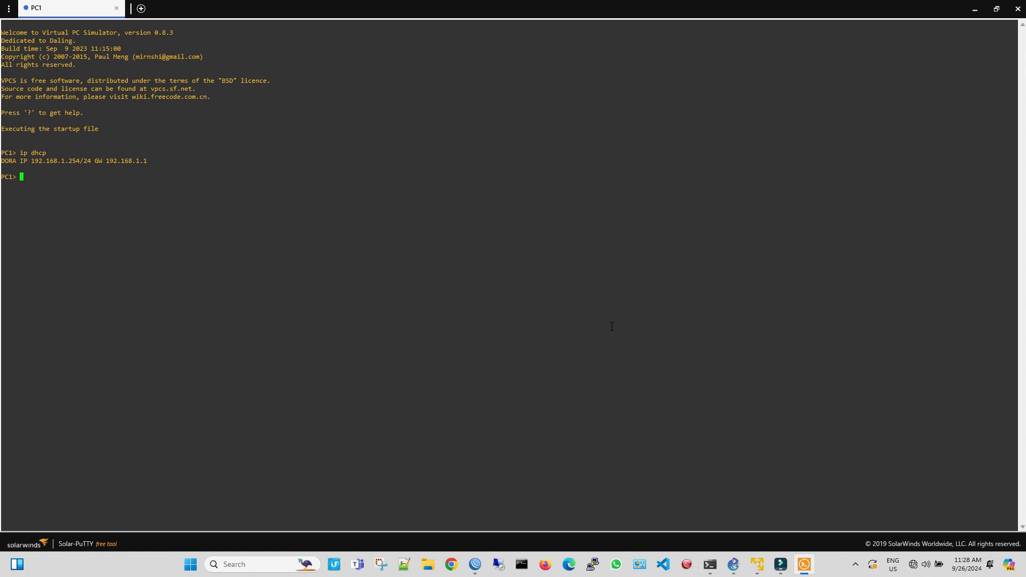
pyautogui.write('ping 8')
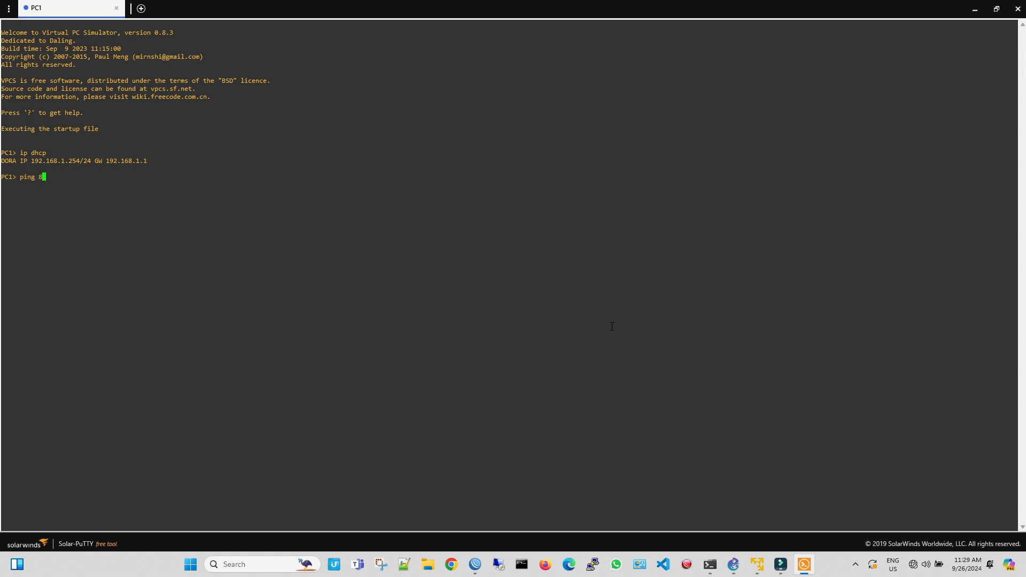
pyautogui.write('.8.8.8 -t')
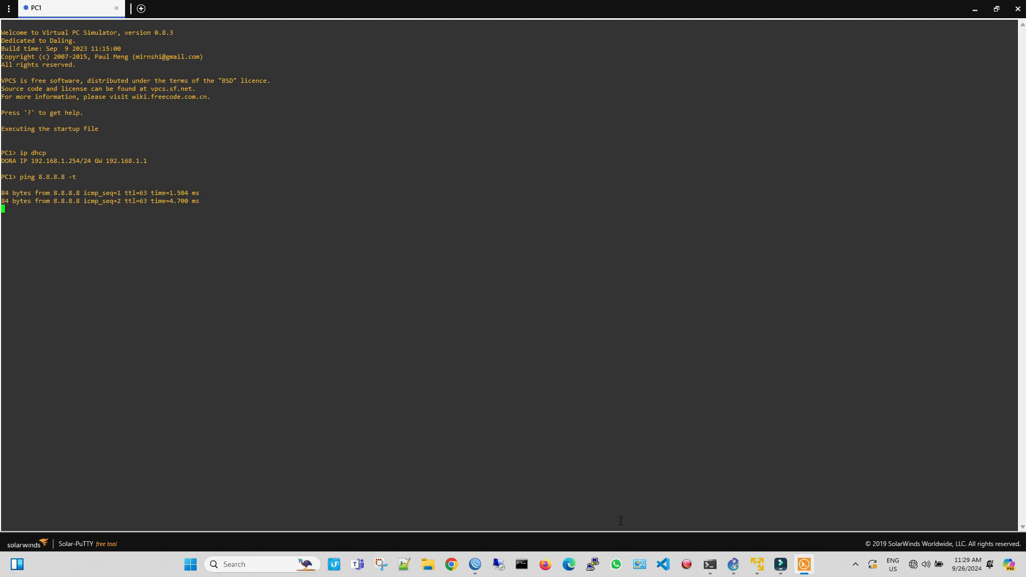
pyautogui.click(474, 564)
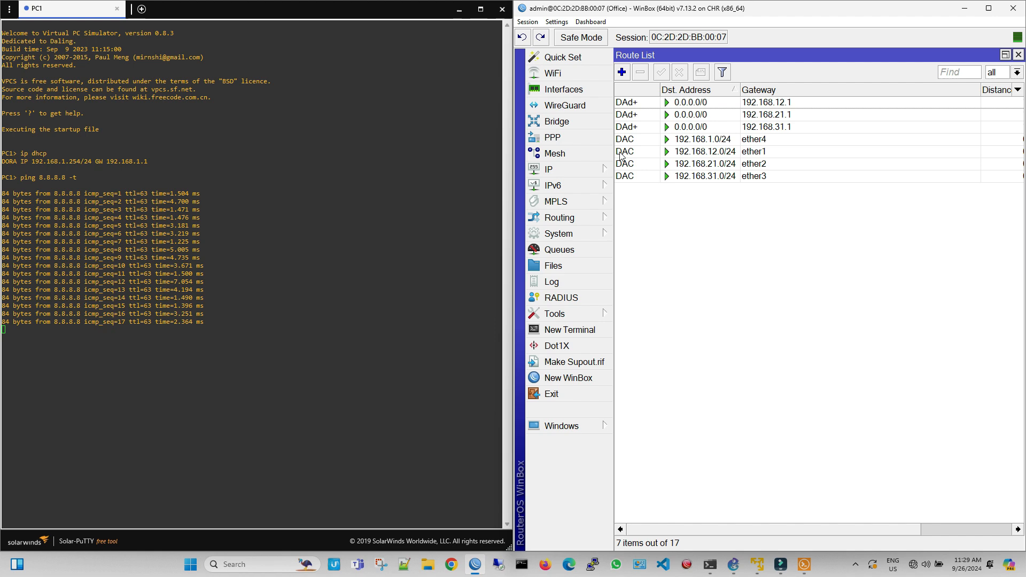
# Step: Disable and re-enable ISP interfaces like ether1 while watching PC1's ping replies
pyautogui.click(560, 89)
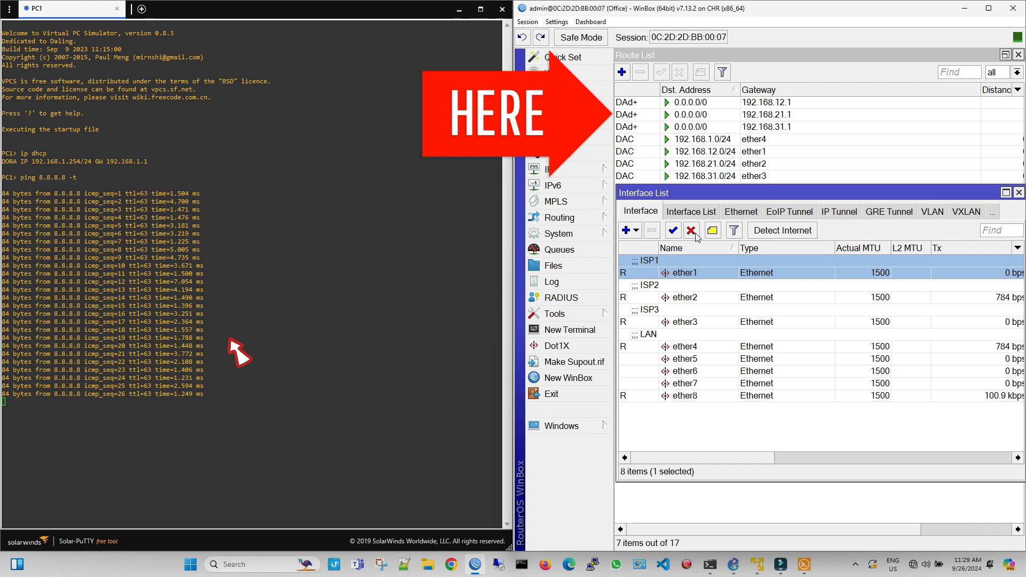
pyautogui.click(691, 230)
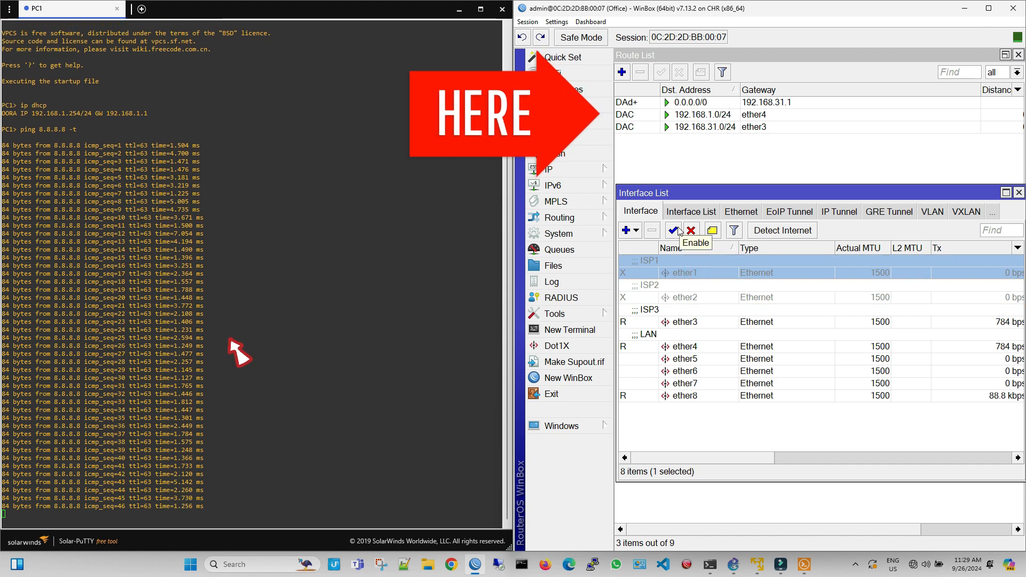
pyautogui.click(673, 230)
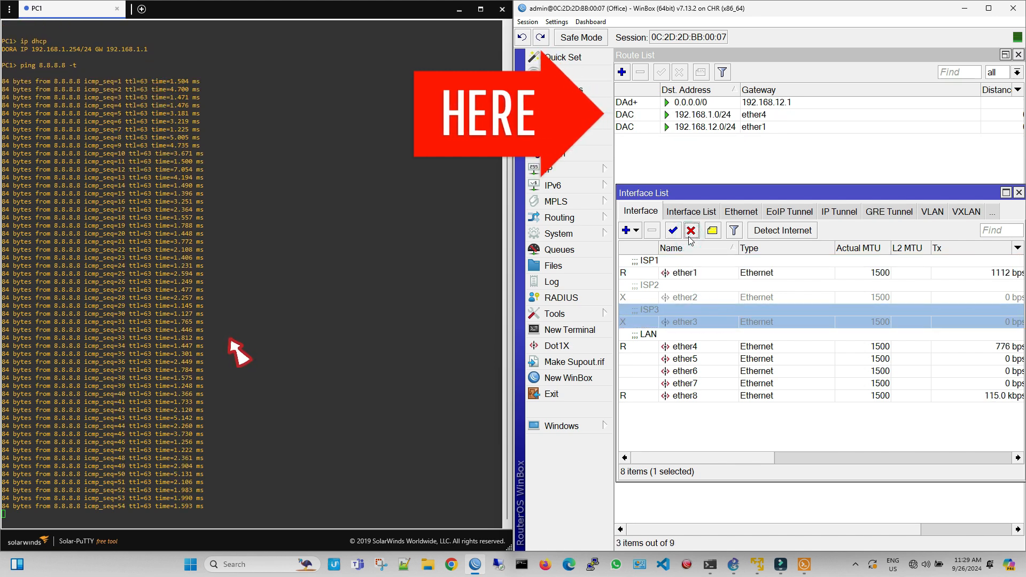
pyautogui.moveTo(691, 230)
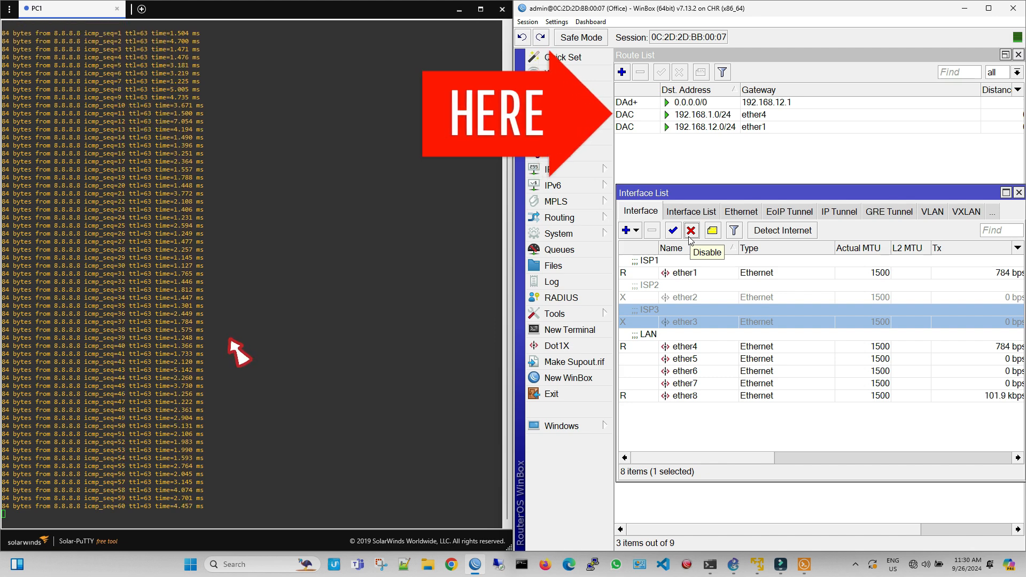
pyautogui.click(672, 230)
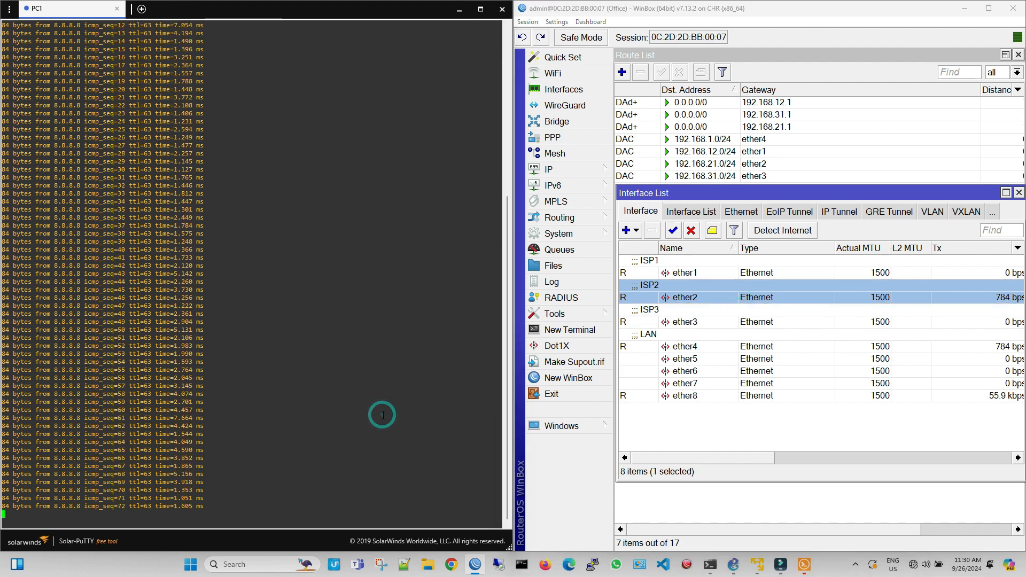
# Step: Stop PC1's continuous ping to 8.8.8.8 with Ctrl+C
pyautogui.press('ctrl+c')
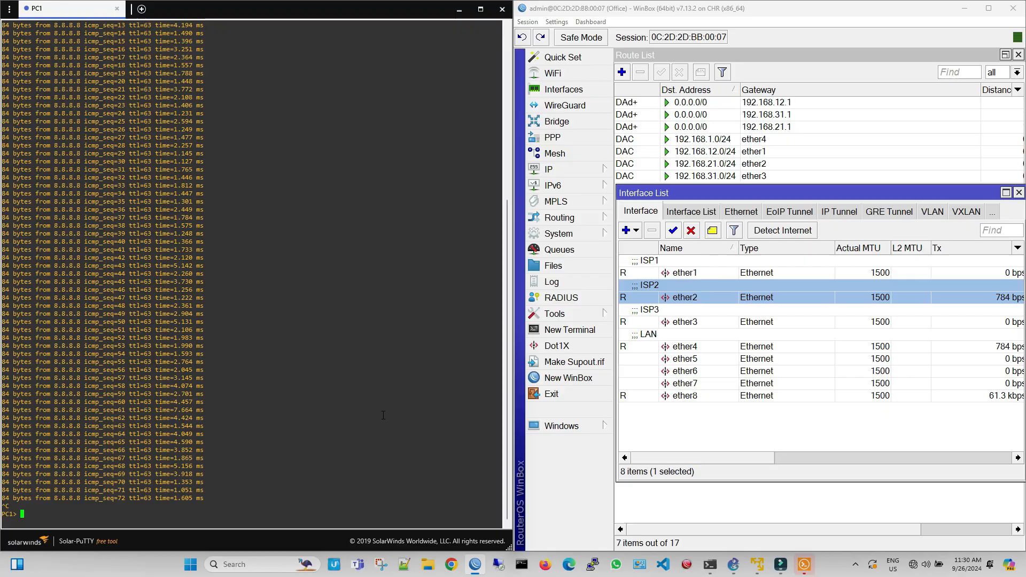